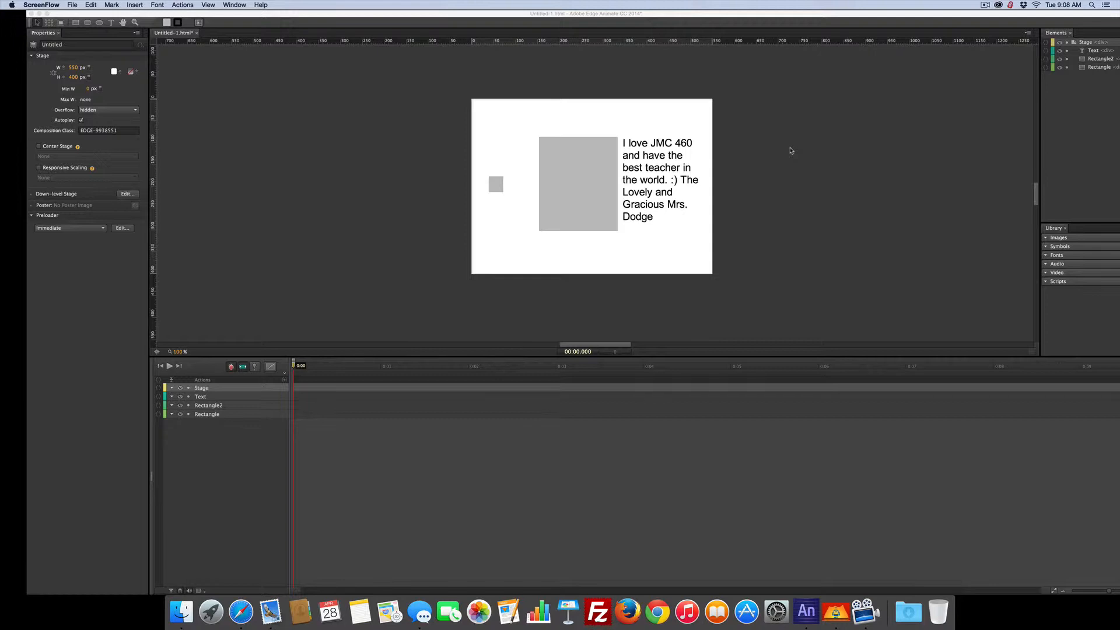
pyautogui.moveTo(859, 9)
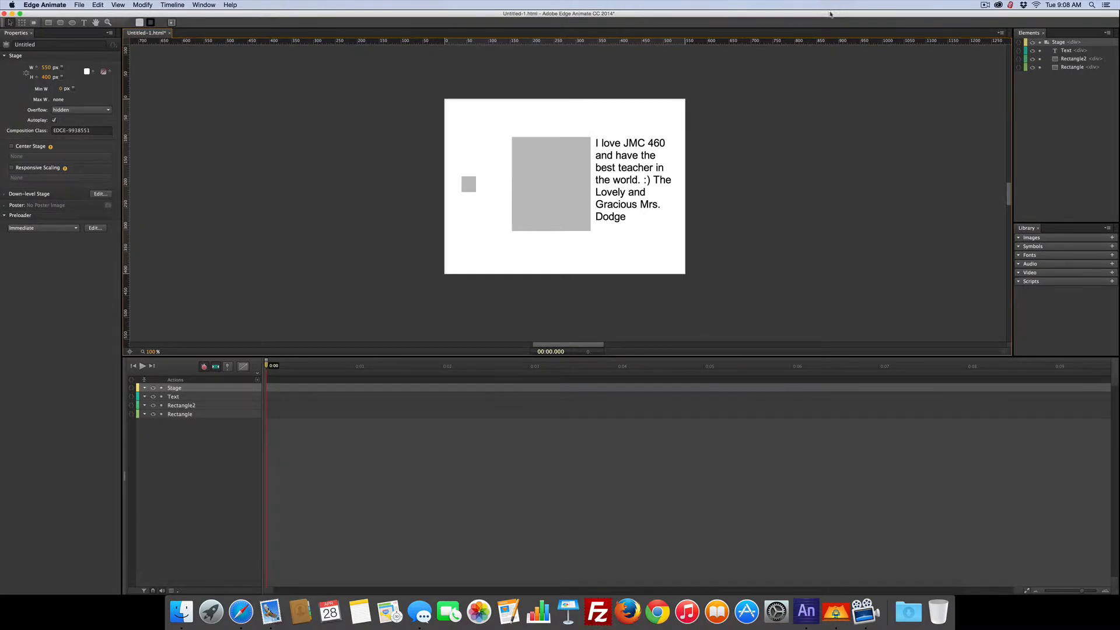
pyautogui.moveTo(833, 22)
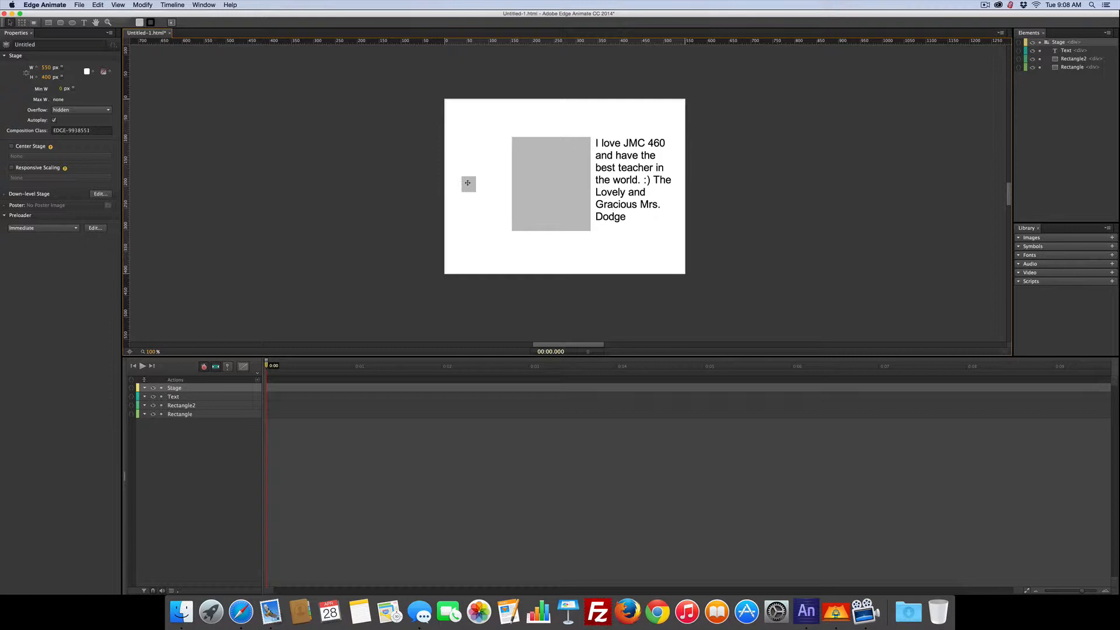
# Select the large gray rectangle, then add a Stage compositionReady event handler in the Code window.
pyautogui.click(550, 182)
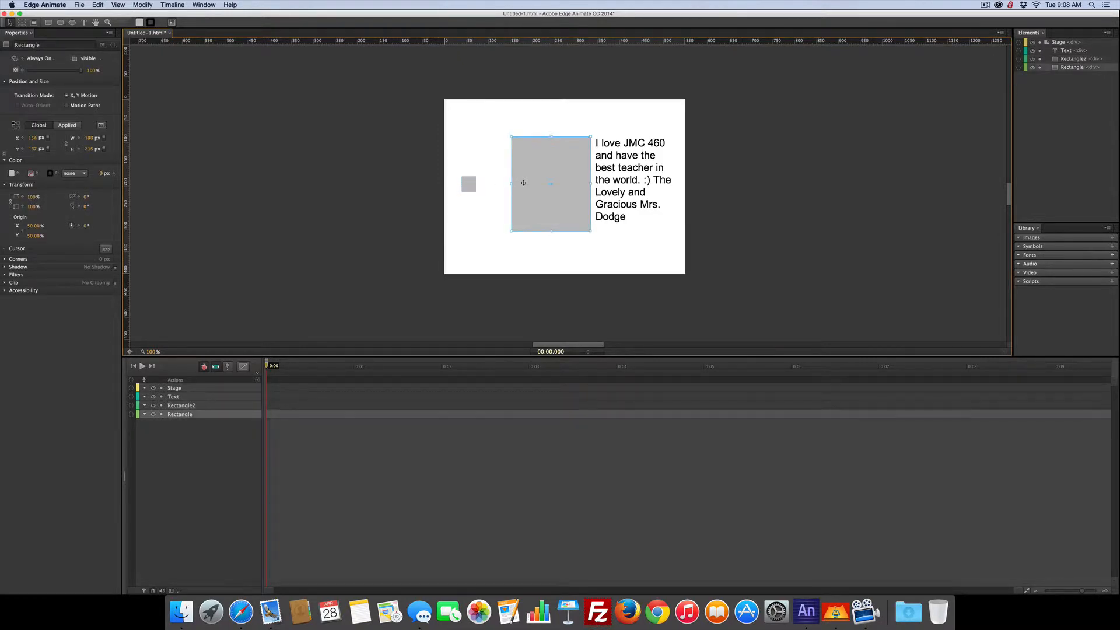
pyautogui.click(633, 179)
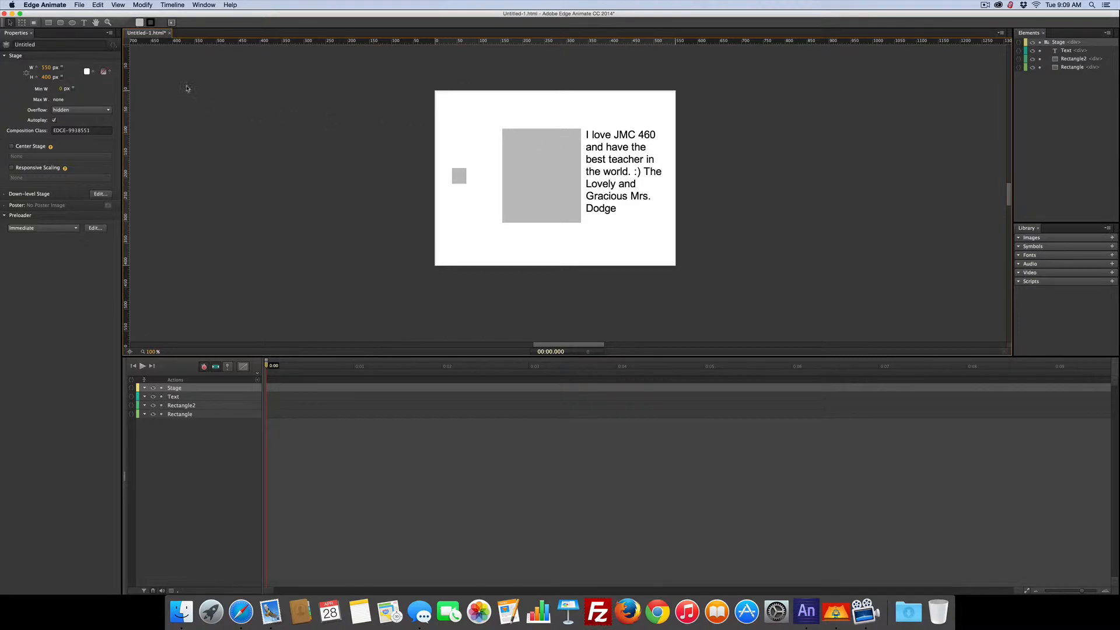
pyautogui.click(203, 5)
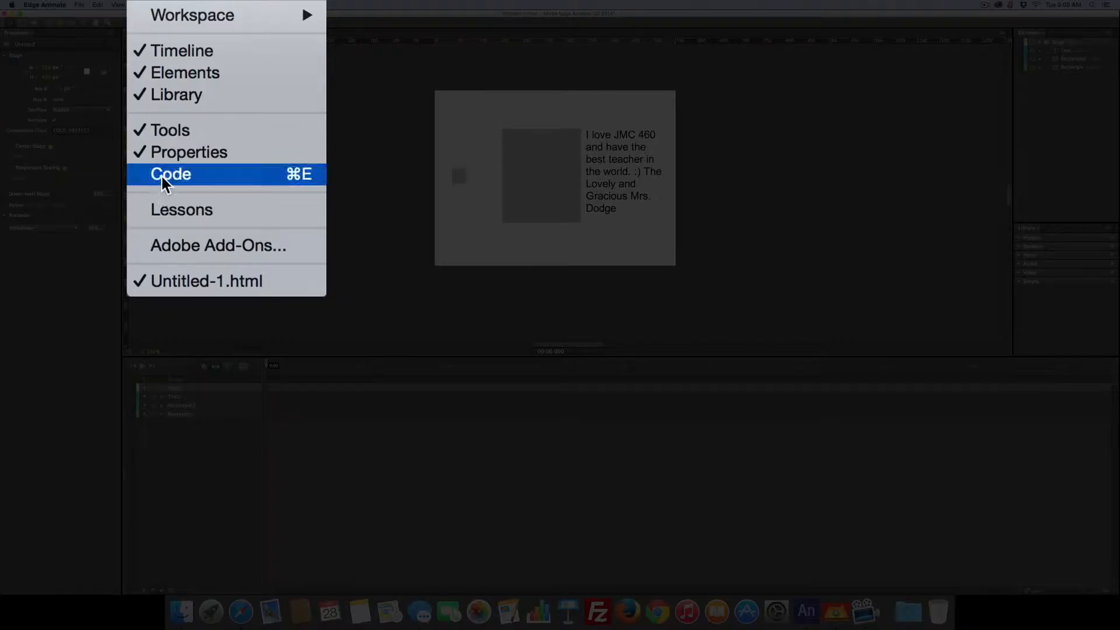
pyautogui.click(171, 174)
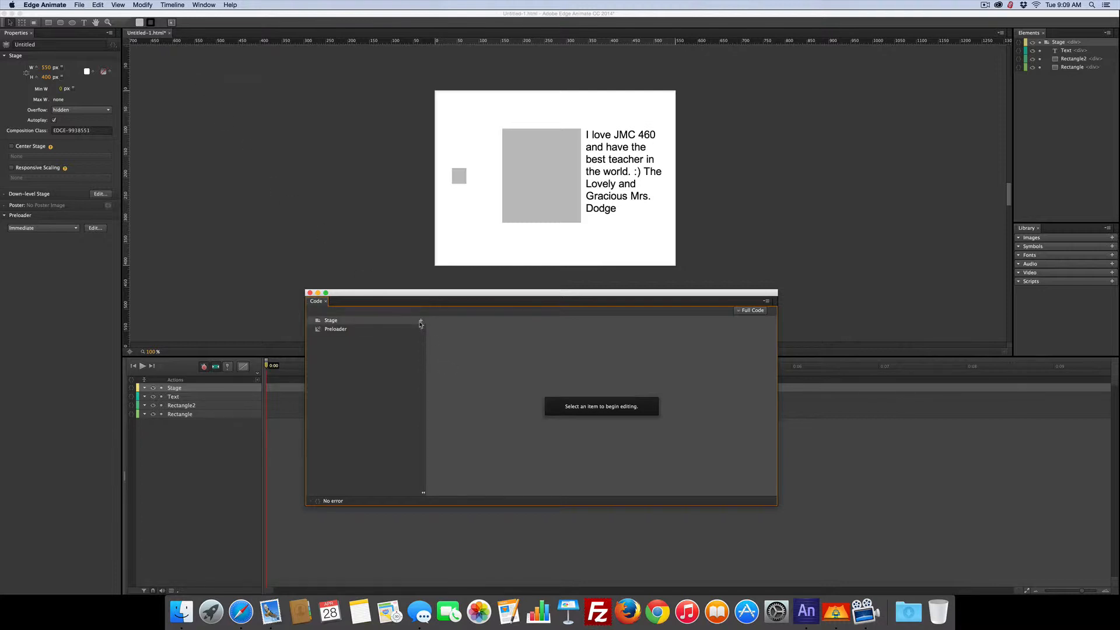
pyautogui.click(420, 322)
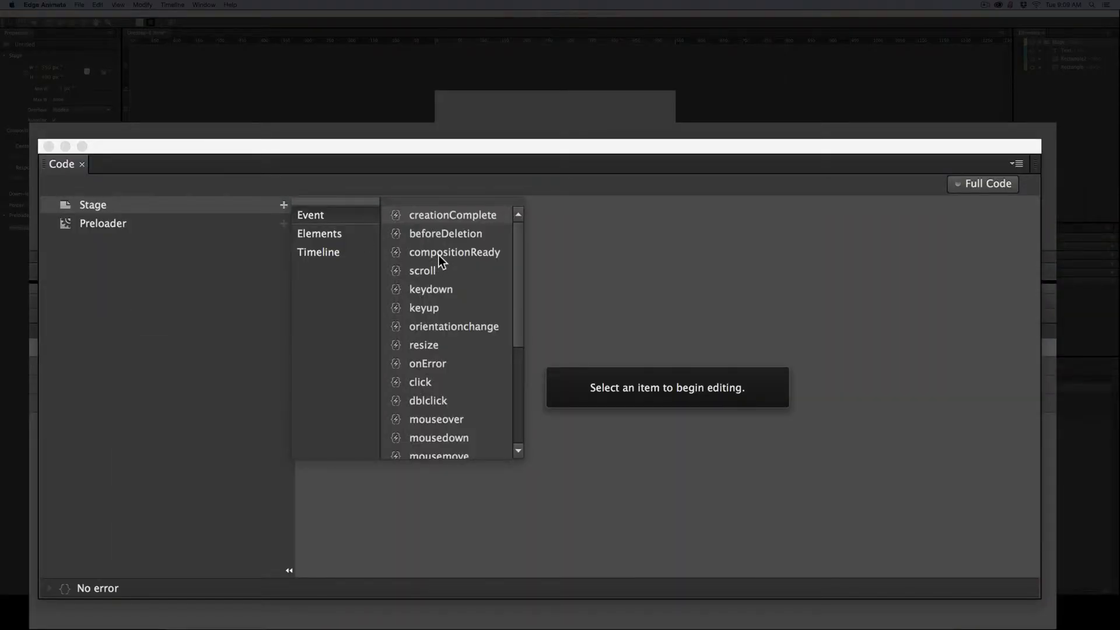
pyautogui.click(454, 251)
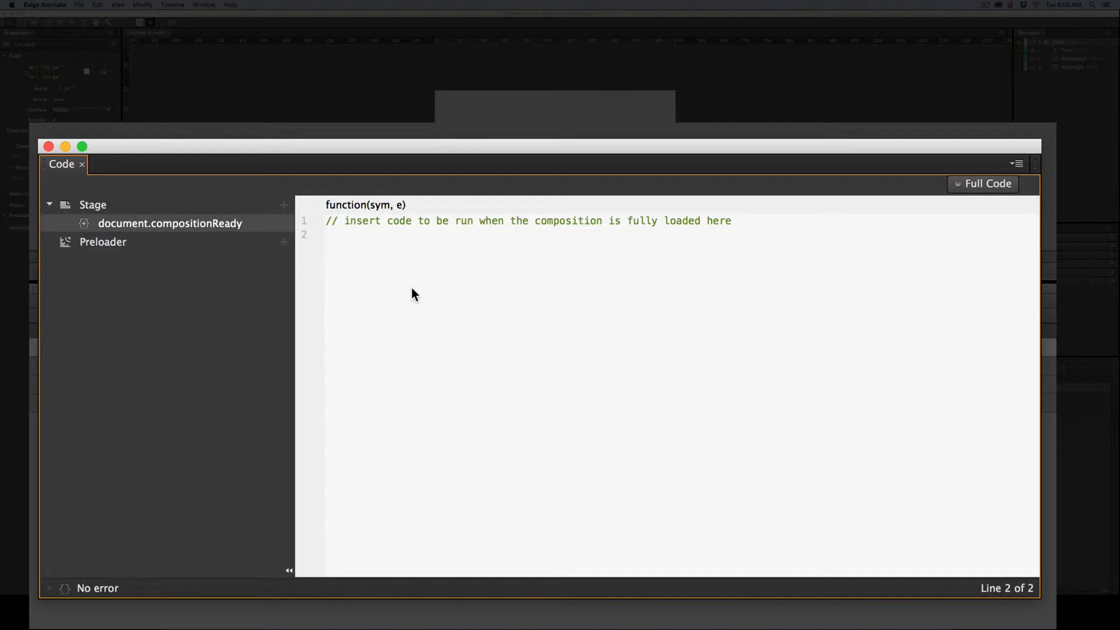
# Type the statement sym.$("").hide(); into the compositionReady handler.
pyautogui.write('sym.$')
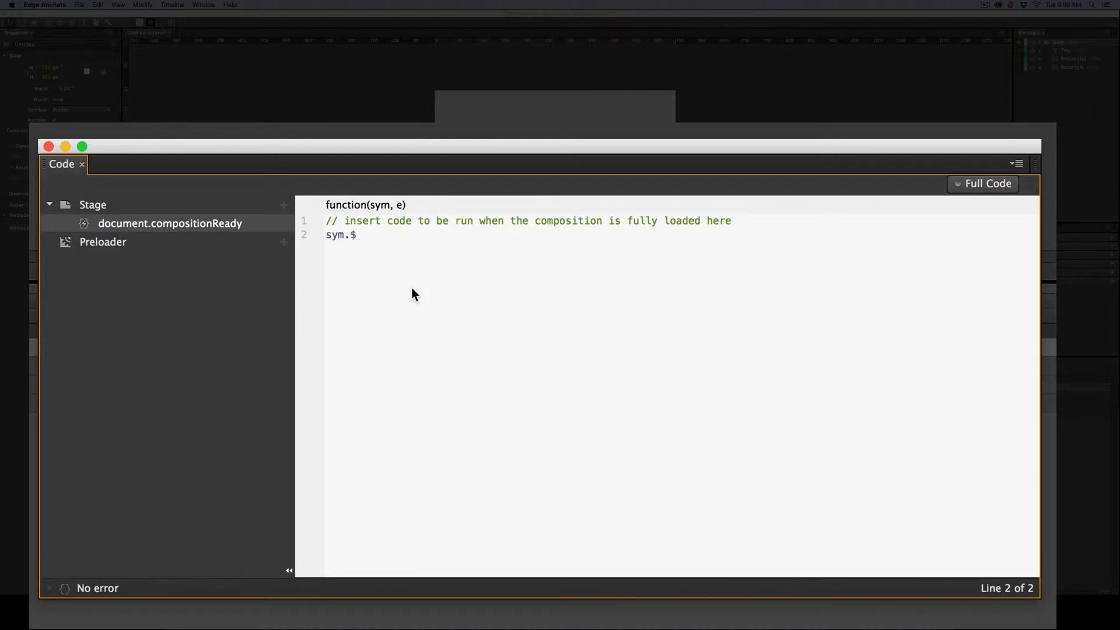
pyautogui.write('(')
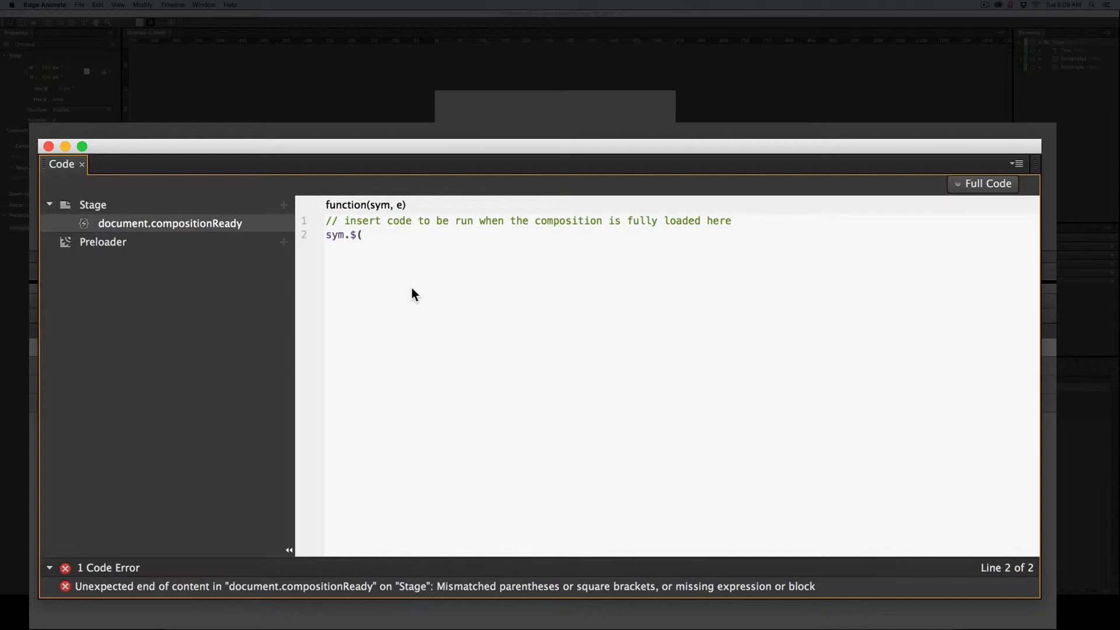
pyautogui.write('""')
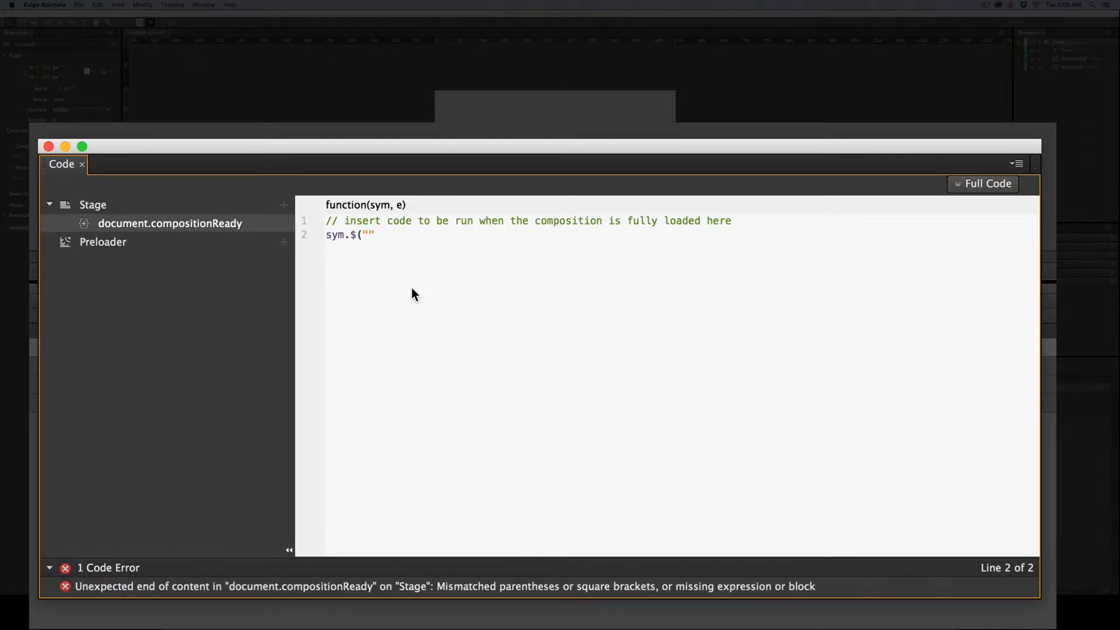
pyautogui.write('.')
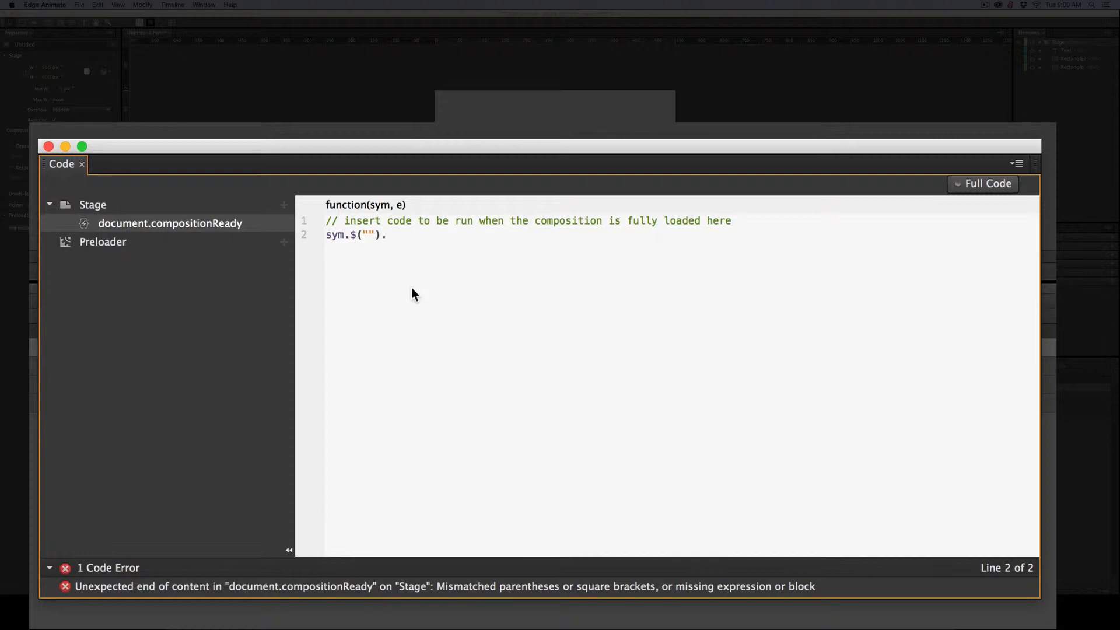
pyautogui.write('hid')
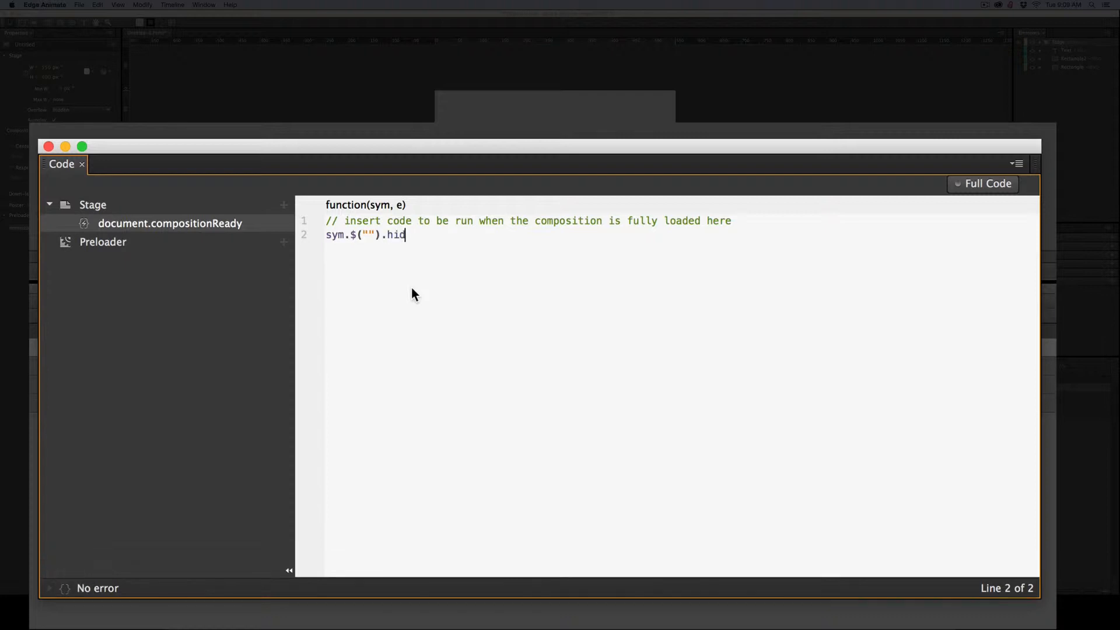
pyautogui.write('e')
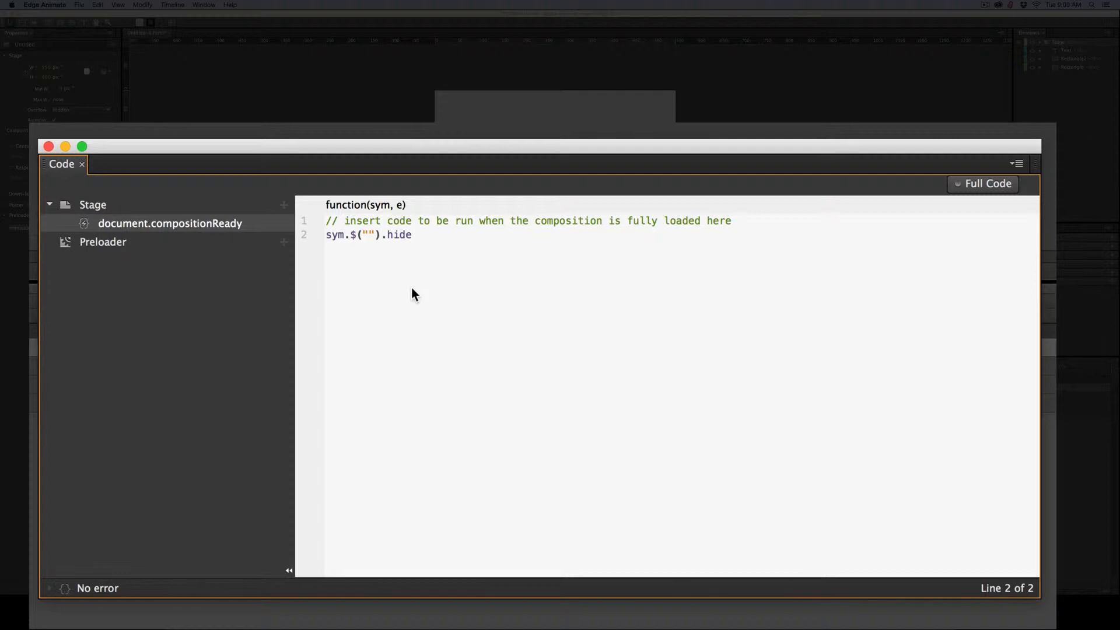
pyautogui.write('();')
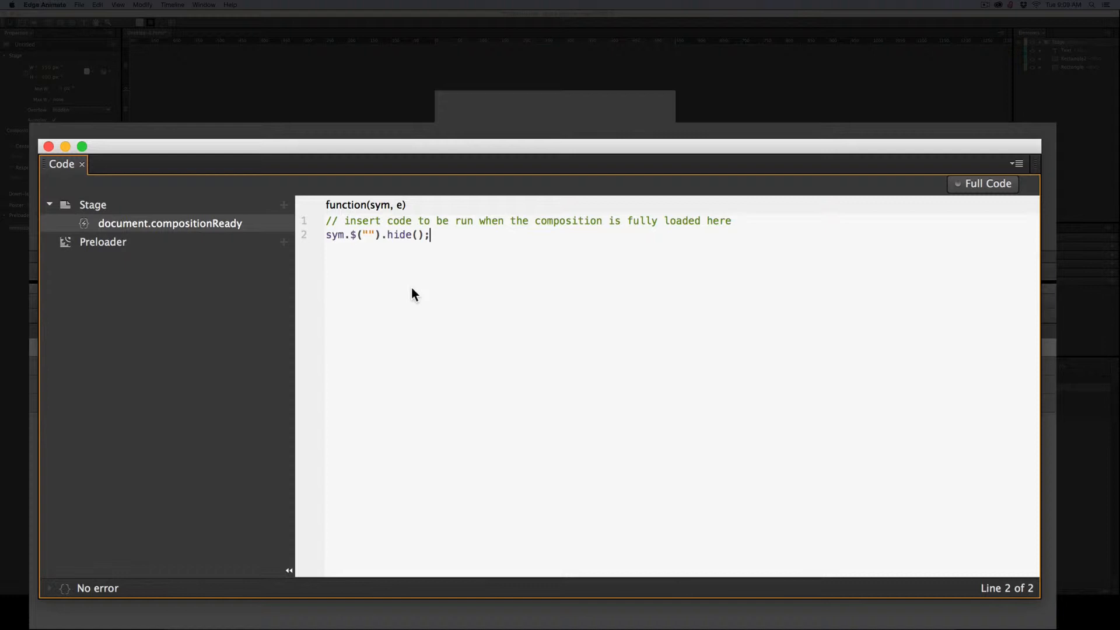
# Duplicate the hide statement and put "Rectangle" in the first statement's quotes.
pyautogui.tripleClick(376, 234)
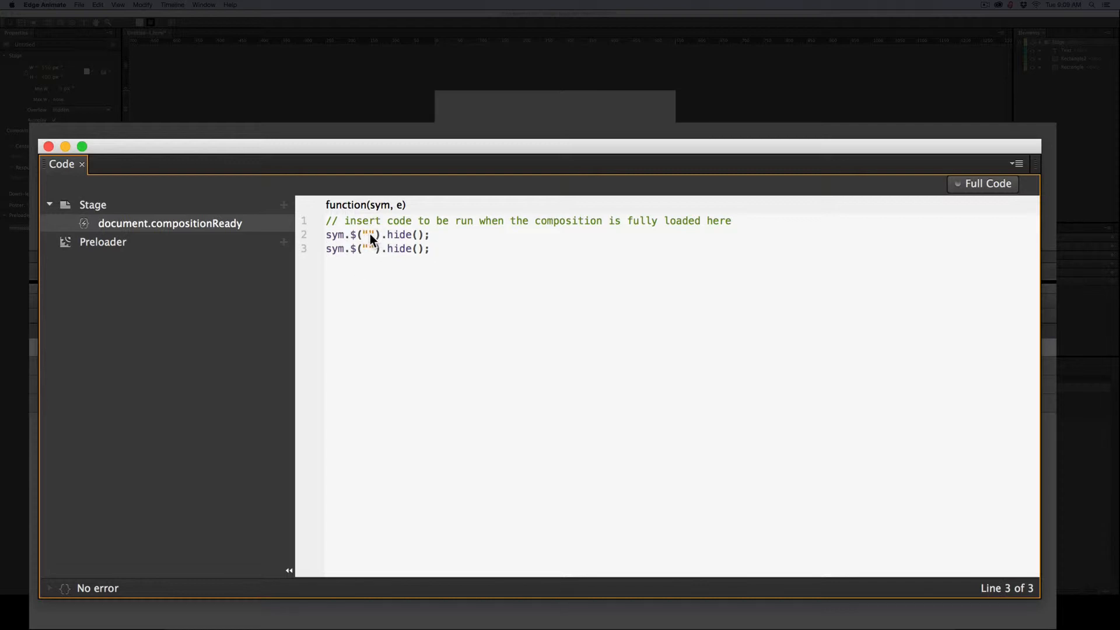
pyautogui.click(366, 234)
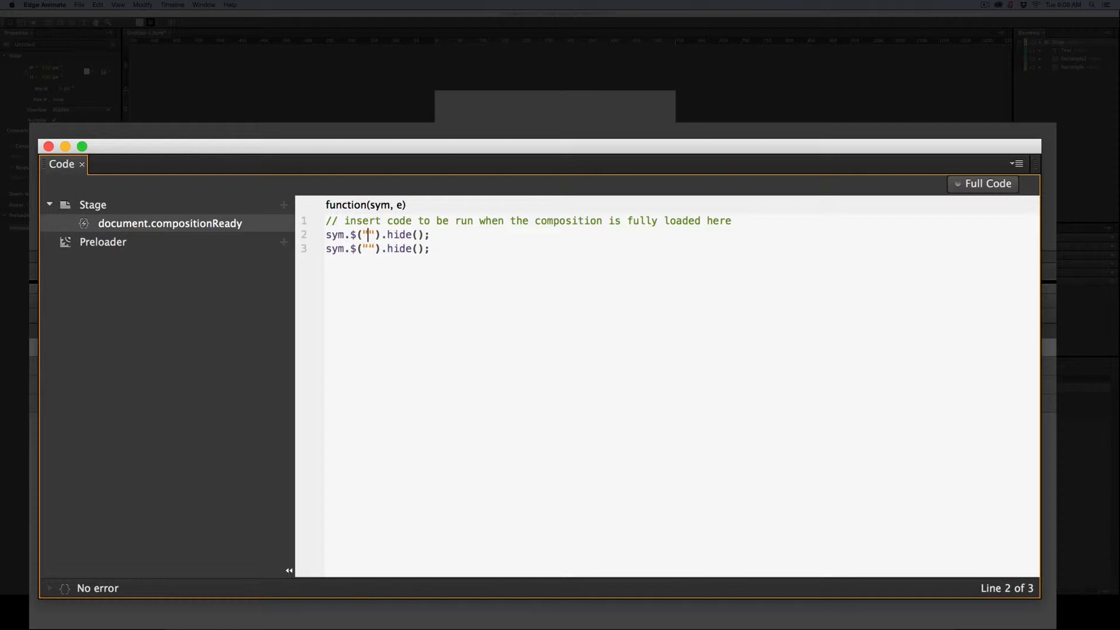
pyautogui.moveTo(438, 308)
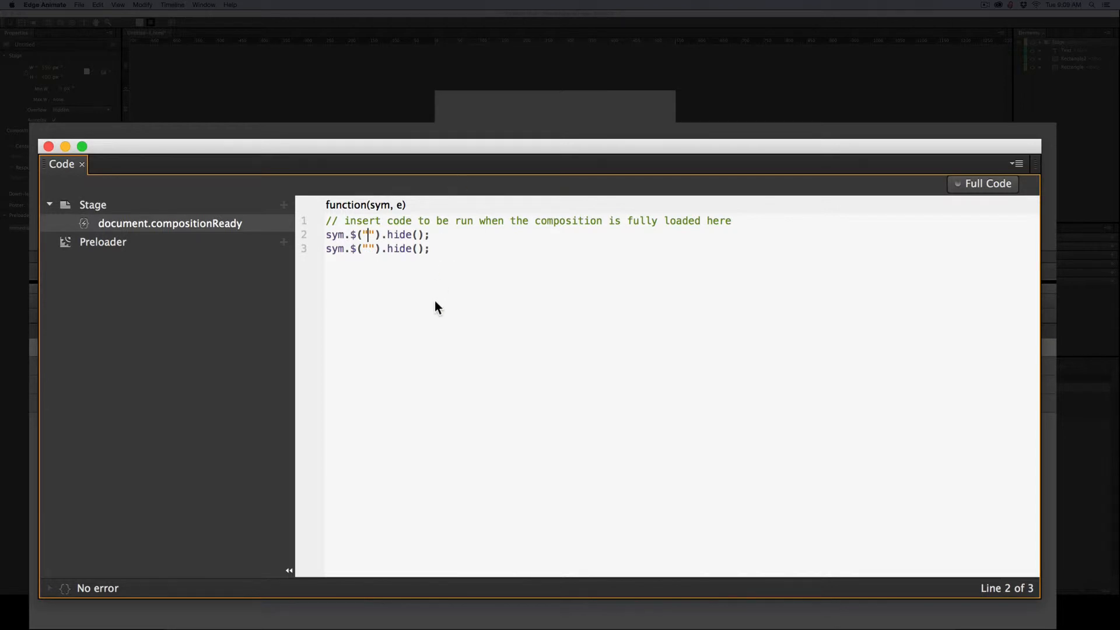
pyautogui.write('Rectangle')
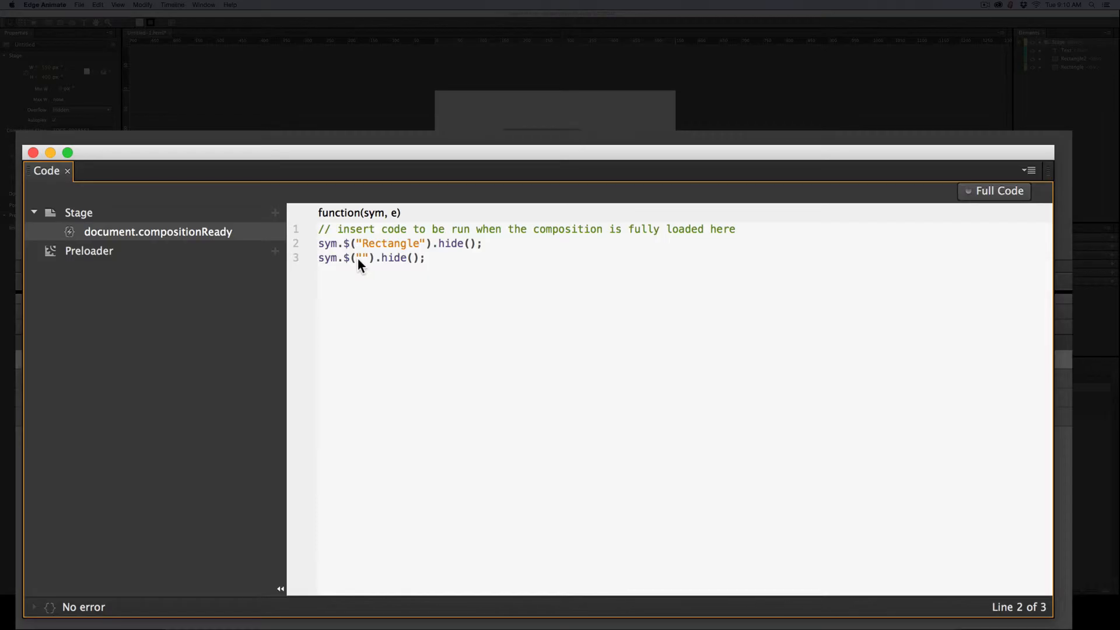
# Put "Text" as the second hide statement's selector.
pyautogui.click(363, 258)
pyautogui.write('Text')
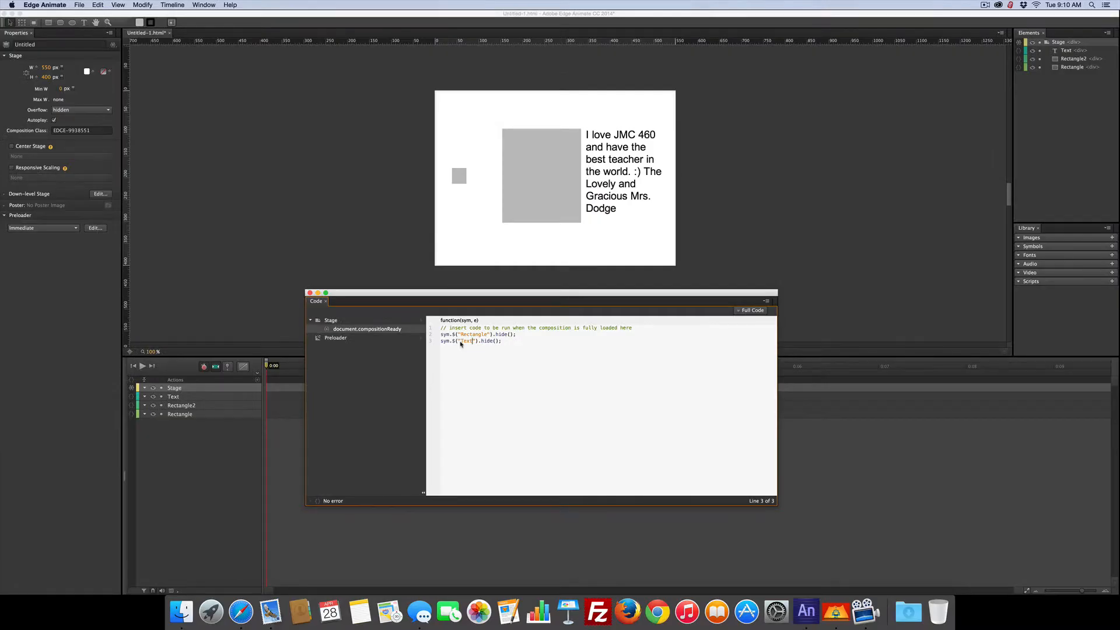
pyautogui.moveTo(666, 318)
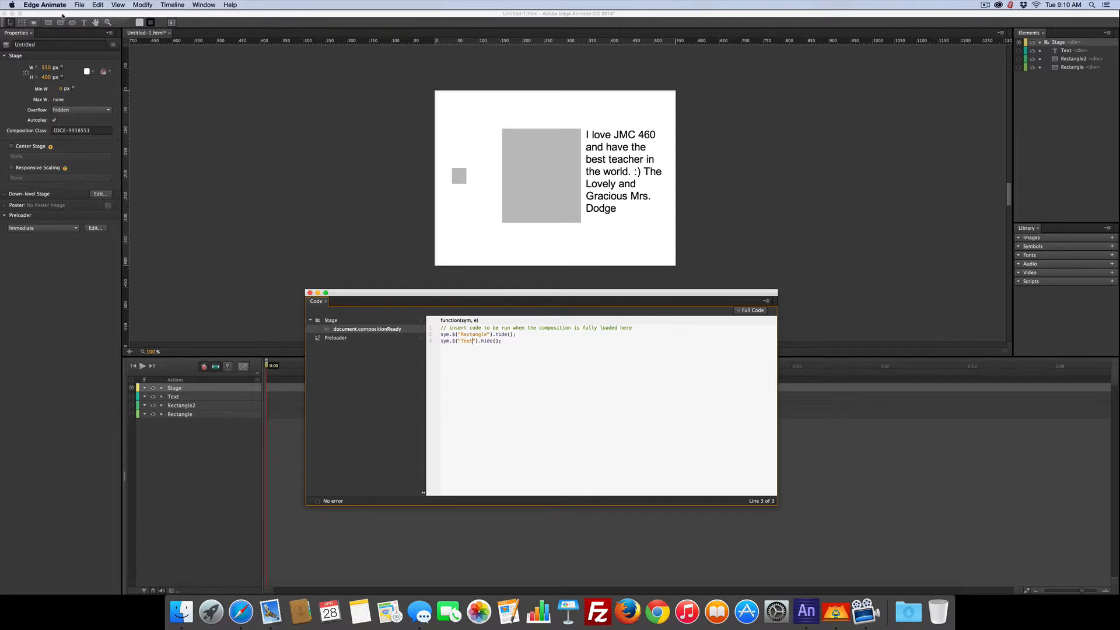
pyautogui.click(79, 6)
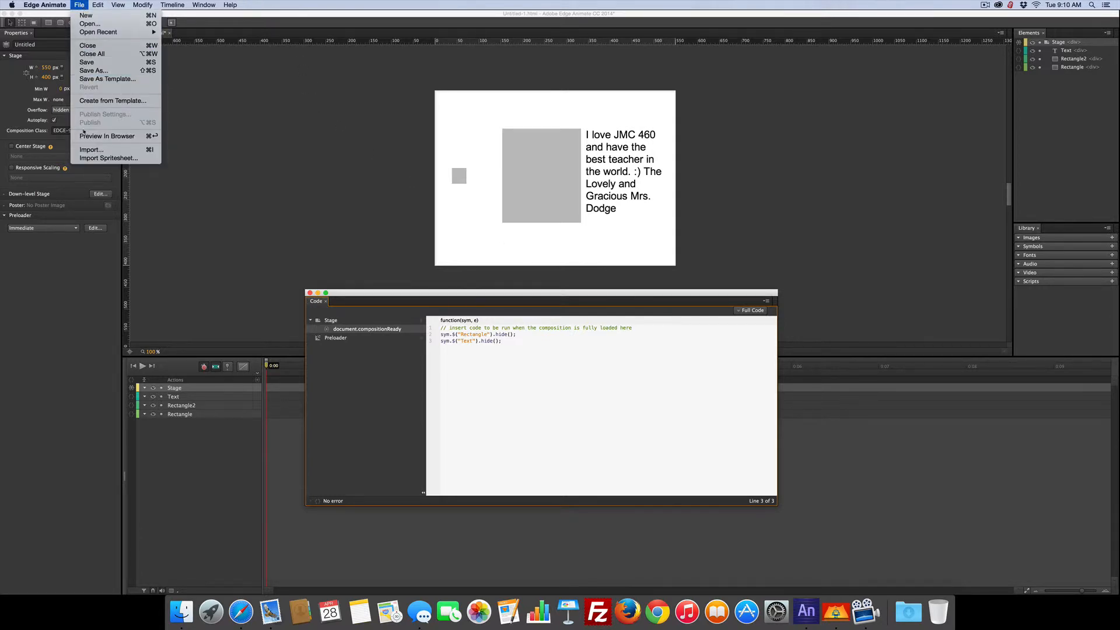
# Preview the composition in Safari with Preview In Browser.
pyautogui.click(106, 136)
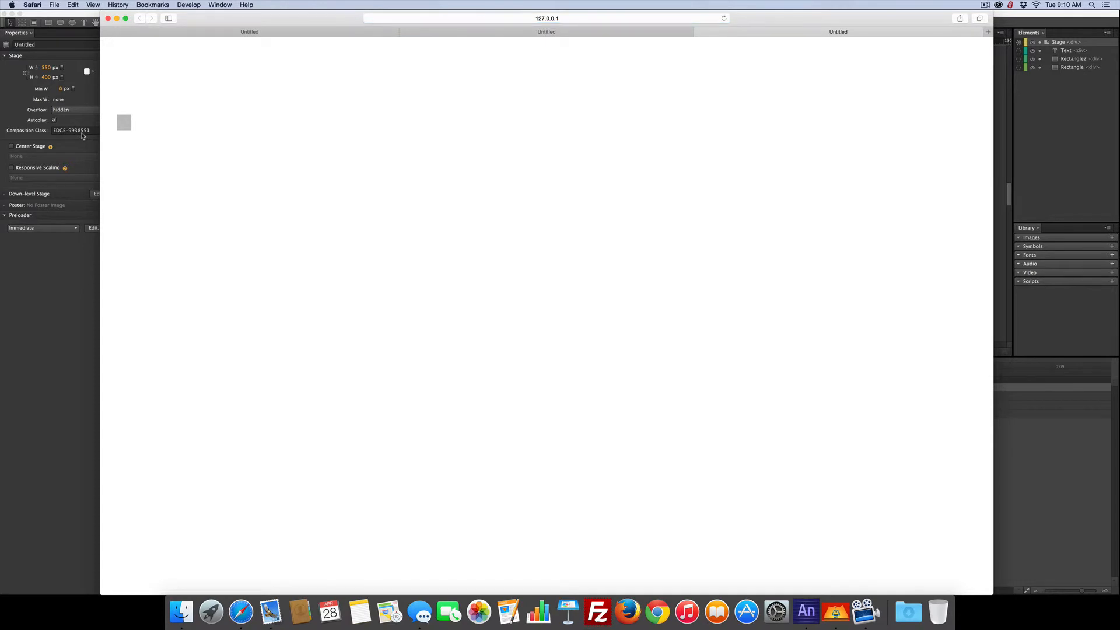
pyautogui.moveTo(41, 210)
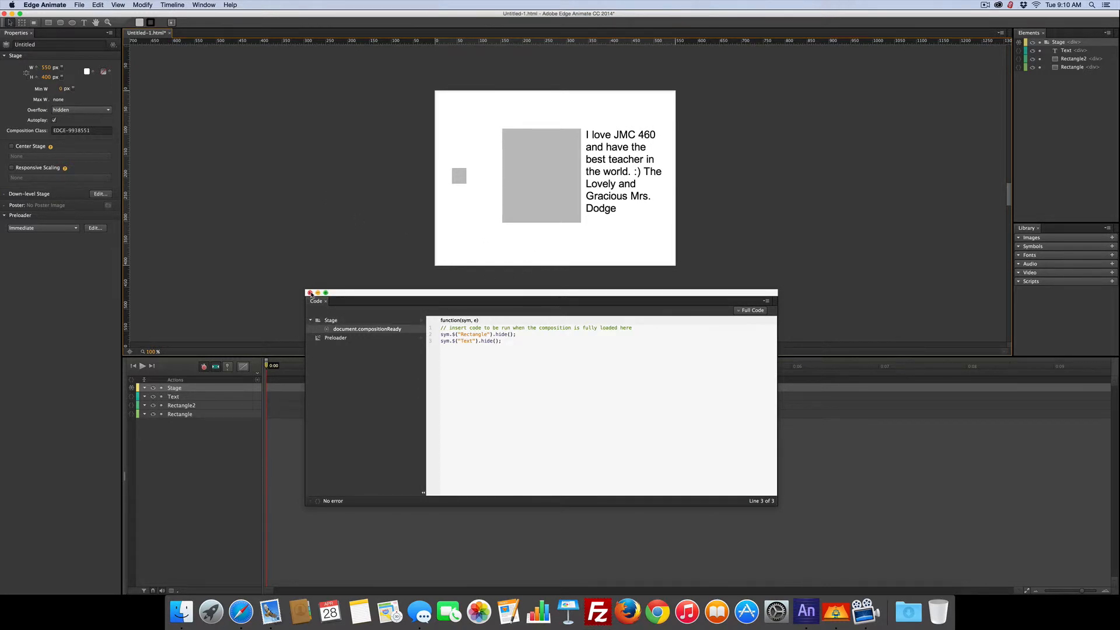
# Close the Stage code editor and open Rectangle2's click actions.
pyautogui.click(311, 293)
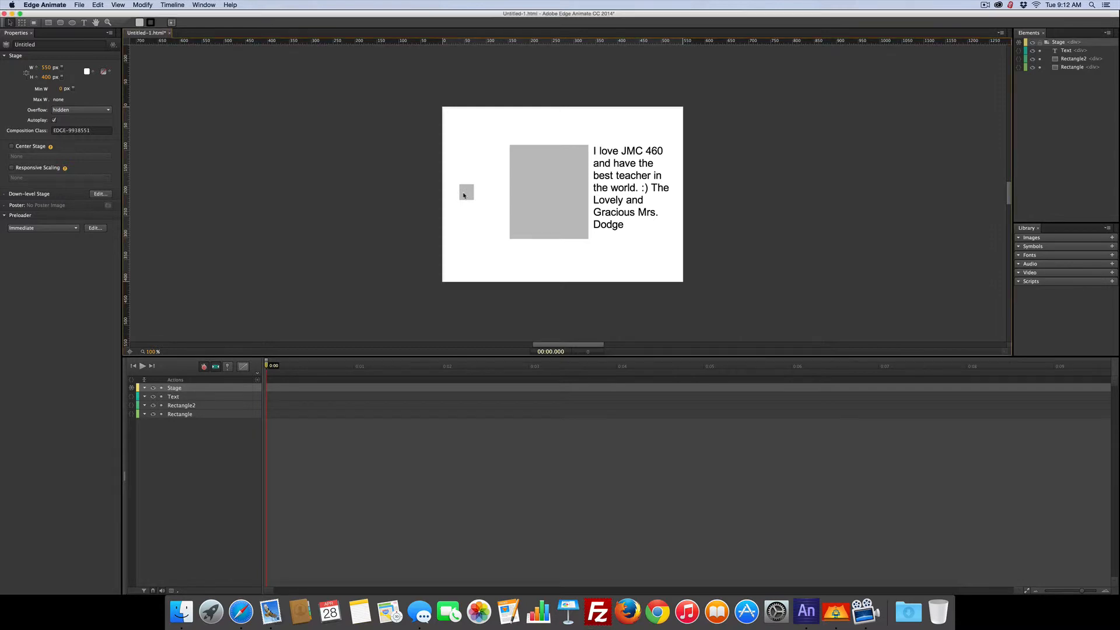
pyautogui.click(465, 191)
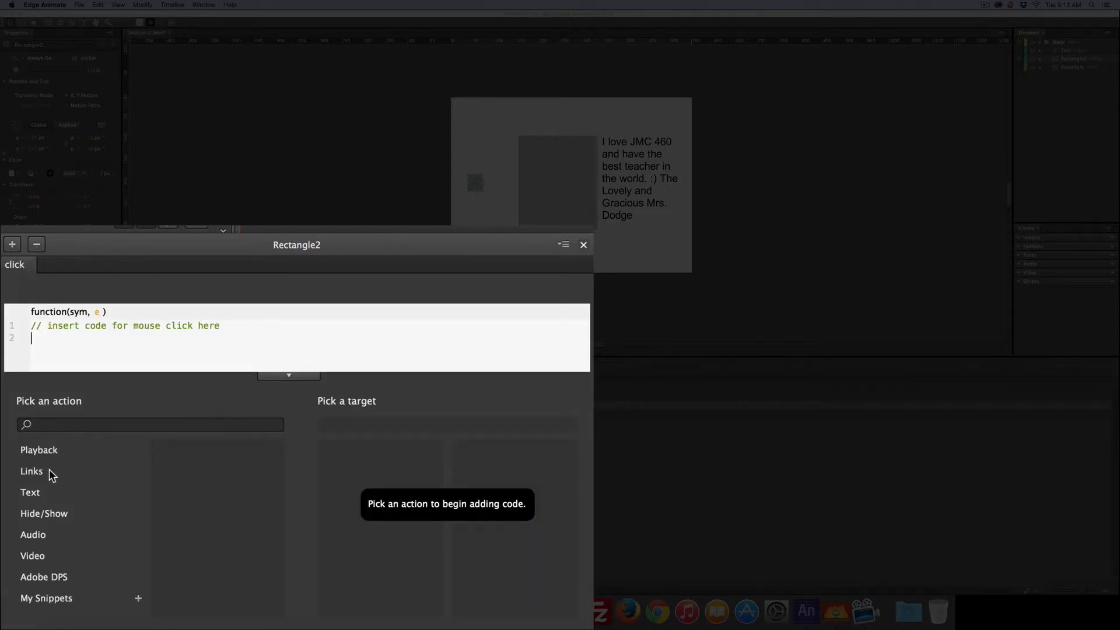
# Add a Toggle Hide/Show action targeting Rectangle to Rectangle2's click handler.
pyautogui.click(43, 512)
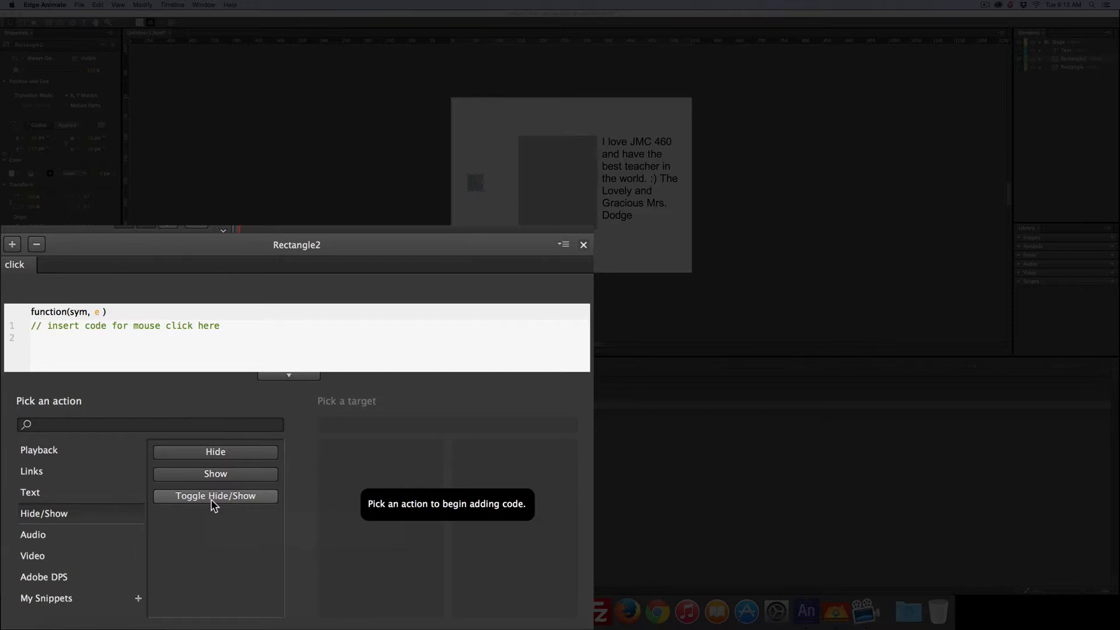
pyautogui.click(215, 496)
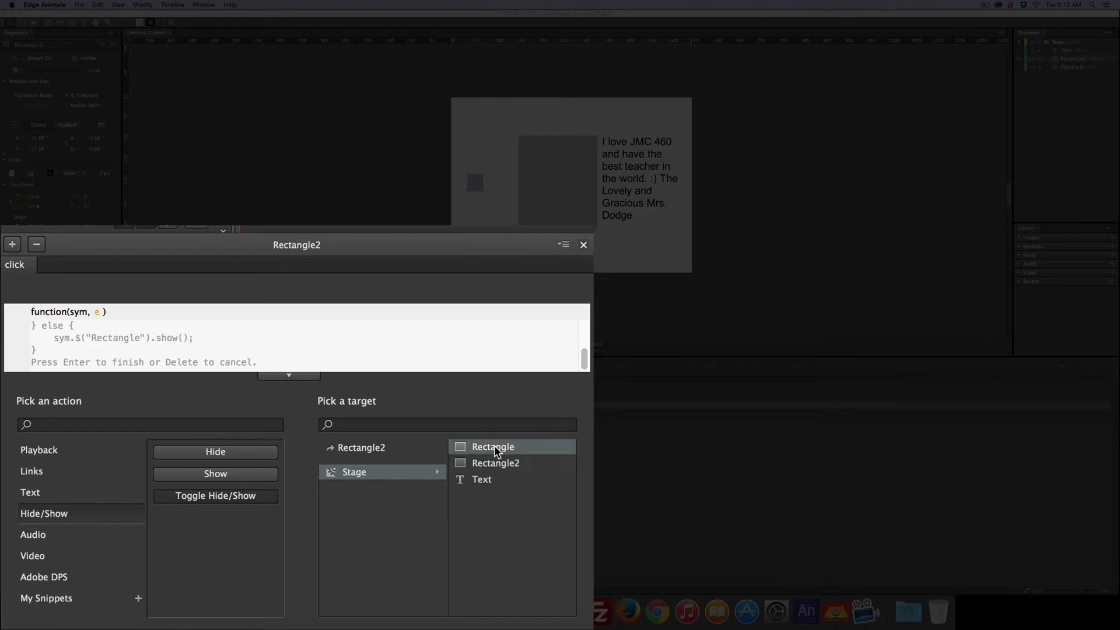
pyautogui.click(491, 447)
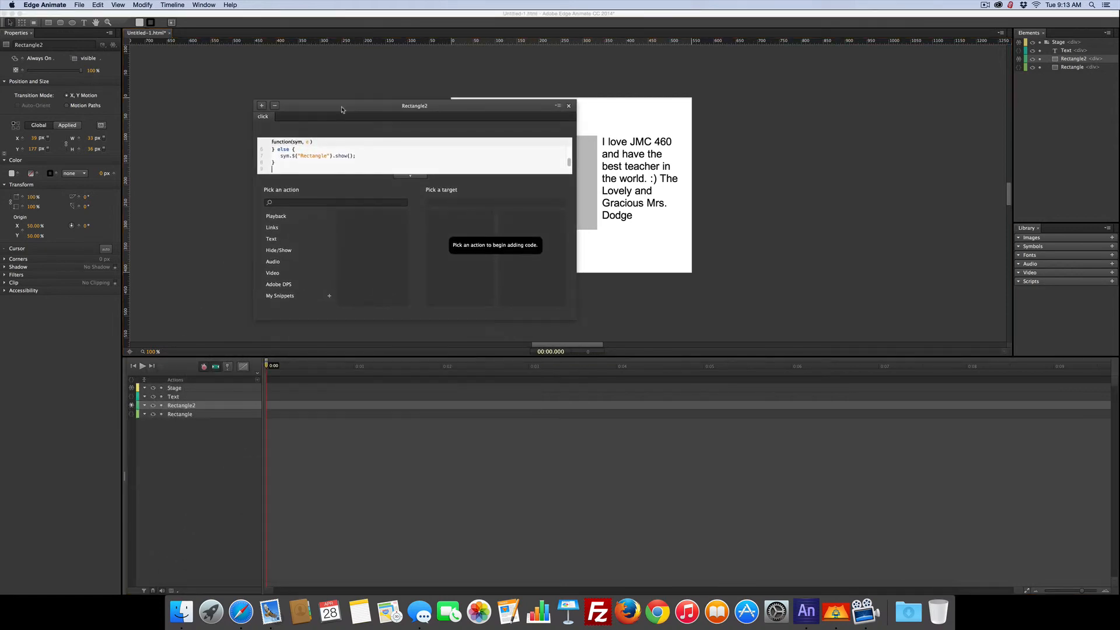
# Give Rectangle2 a mouseenter handler that shows the Text element.
pyautogui.click(262, 106)
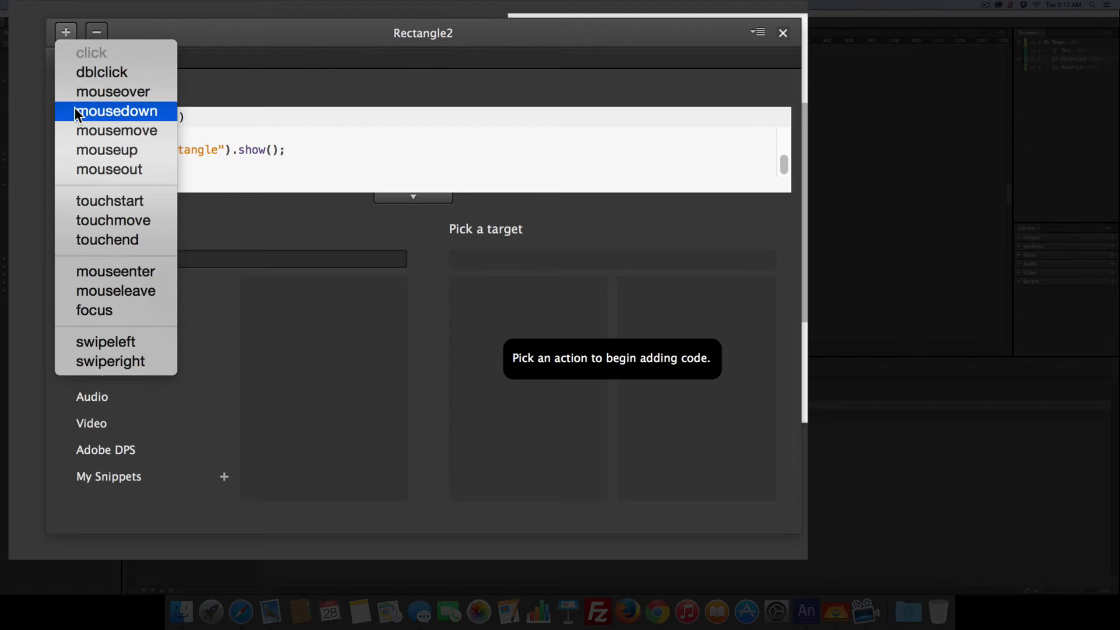
pyautogui.click(115, 270)
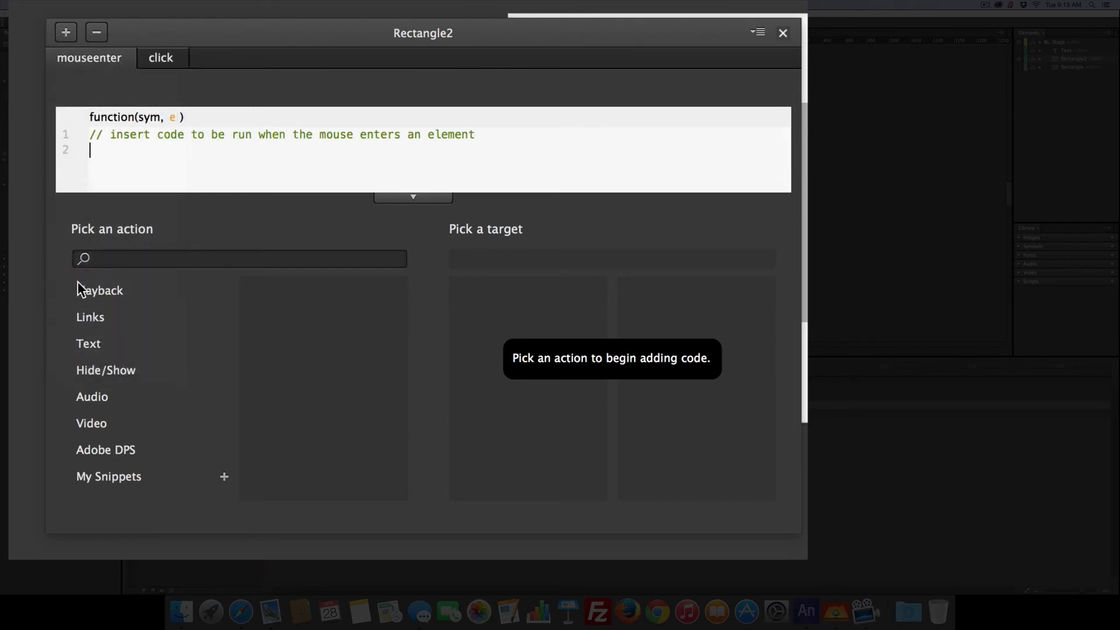
pyautogui.click(106, 370)
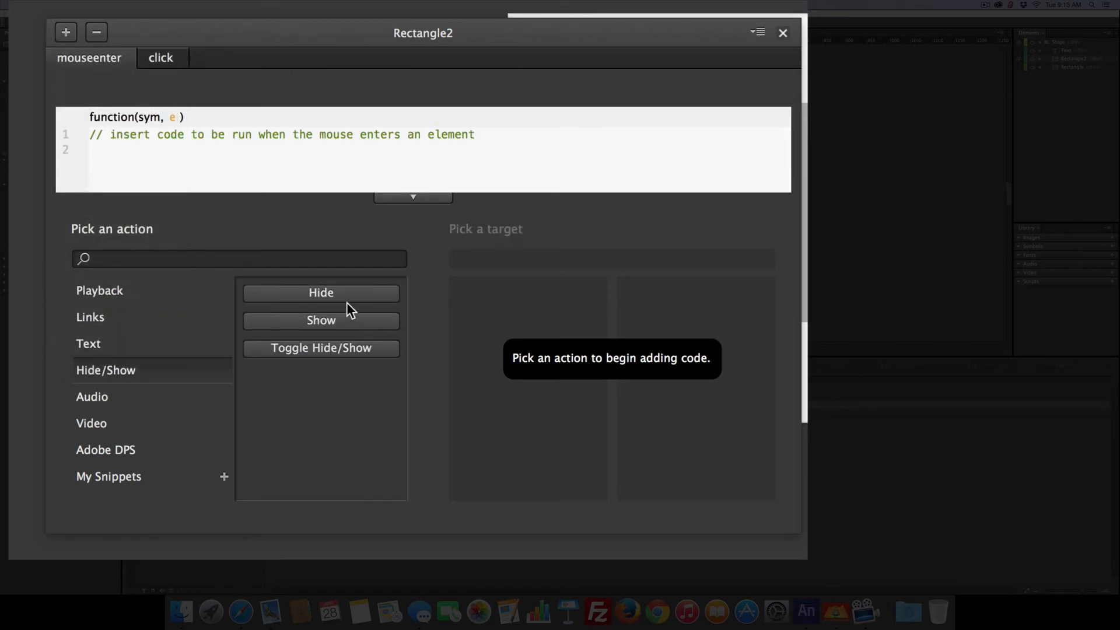
pyautogui.click(321, 321)
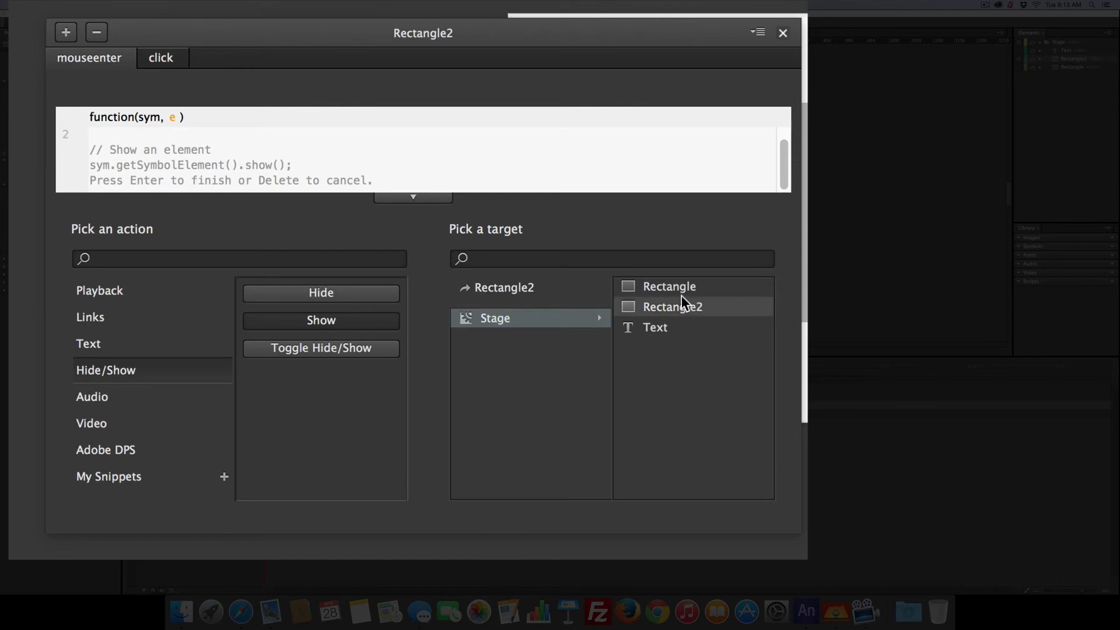
pyautogui.click(655, 328)
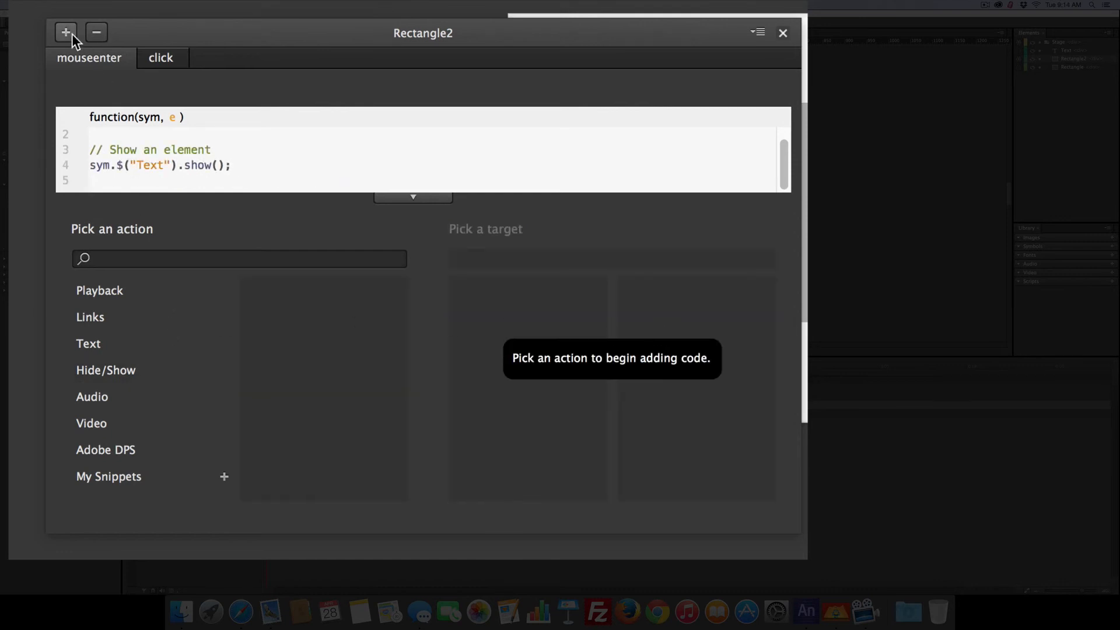
pyautogui.click(65, 32)
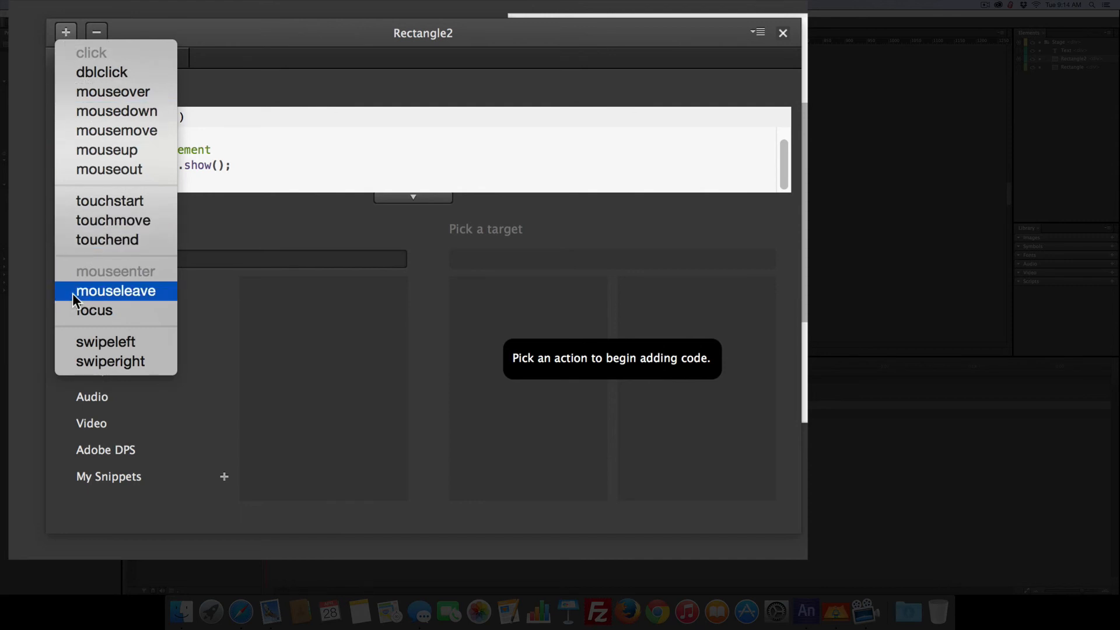
# Give Rectangle2 a mouseleave handler that hides the Text element.
pyautogui.click(115, 291)
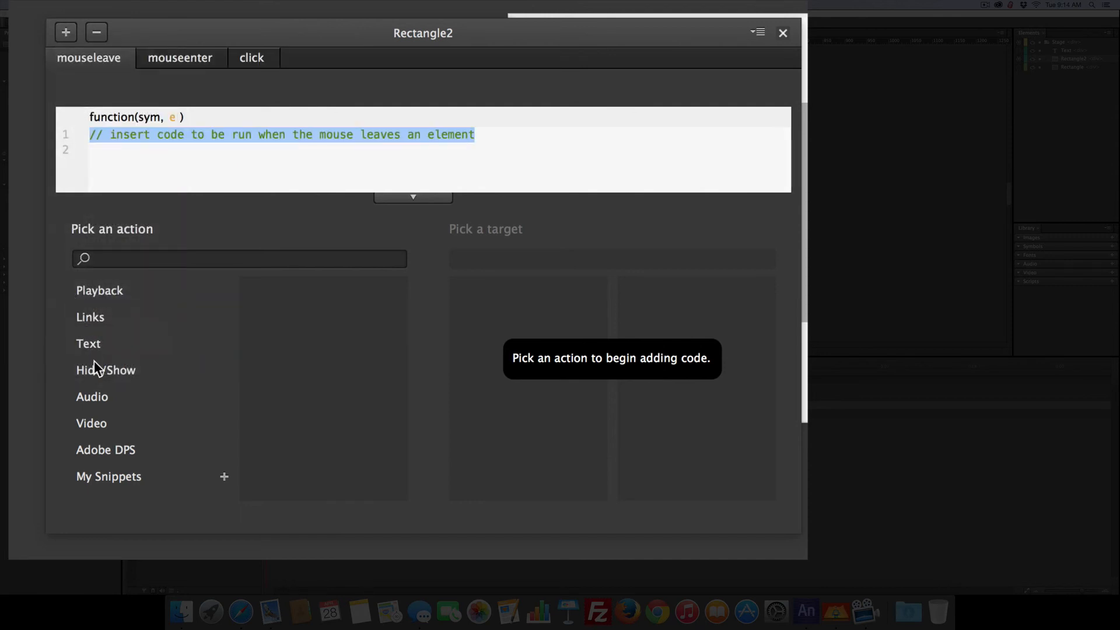
pyautogui.click(105, 369)
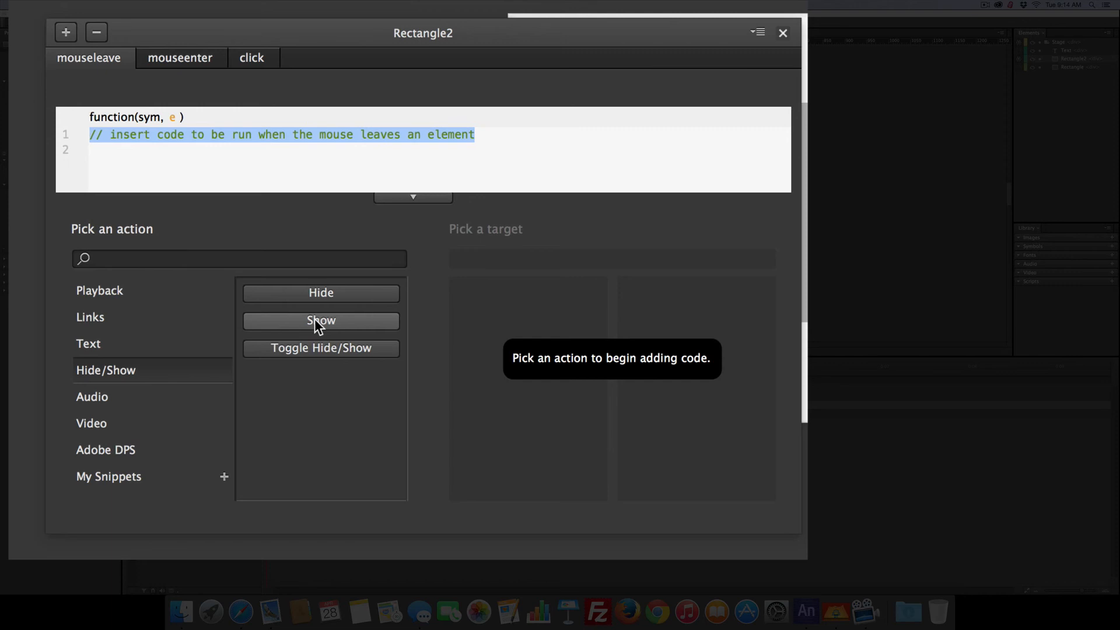
pyautogui.click(320, 293)
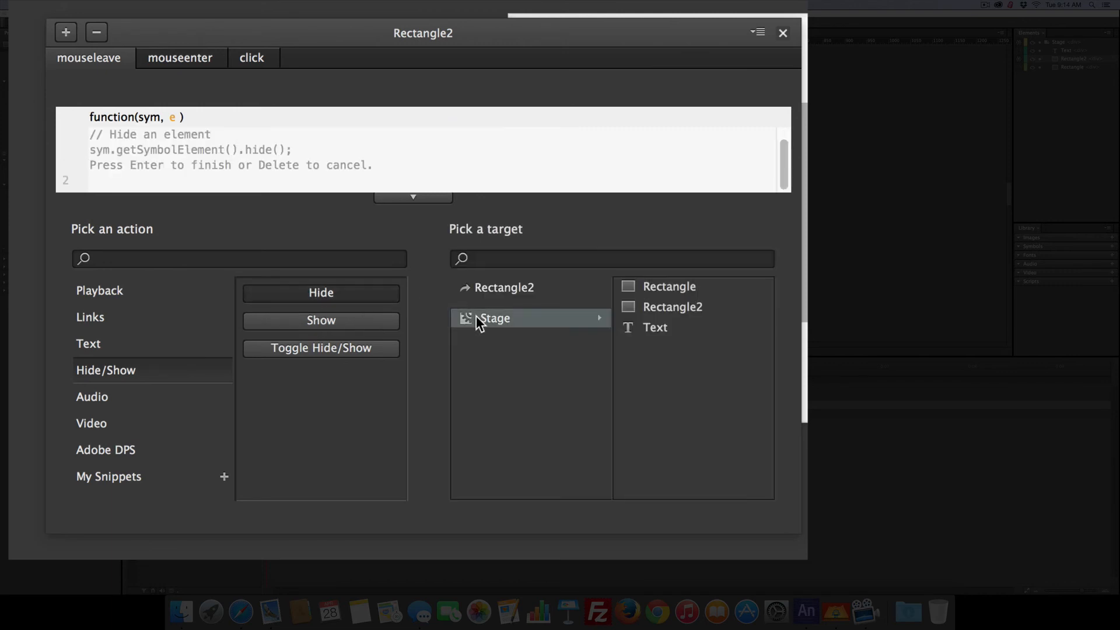
pyautogui.click(655, 328)
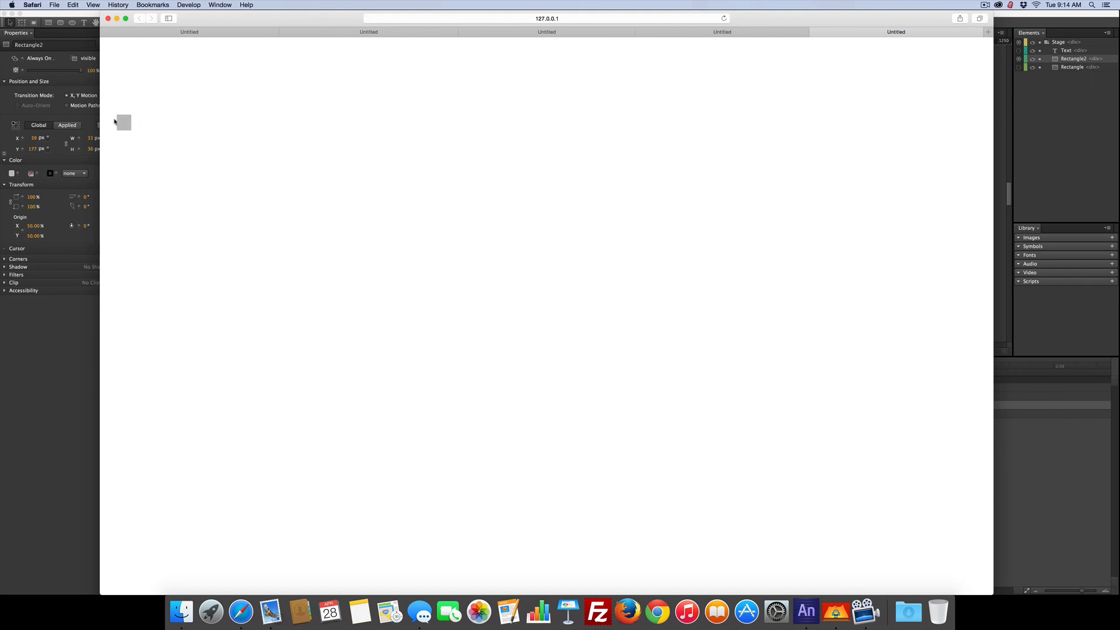
pyautogui.moveTo(77, 223)
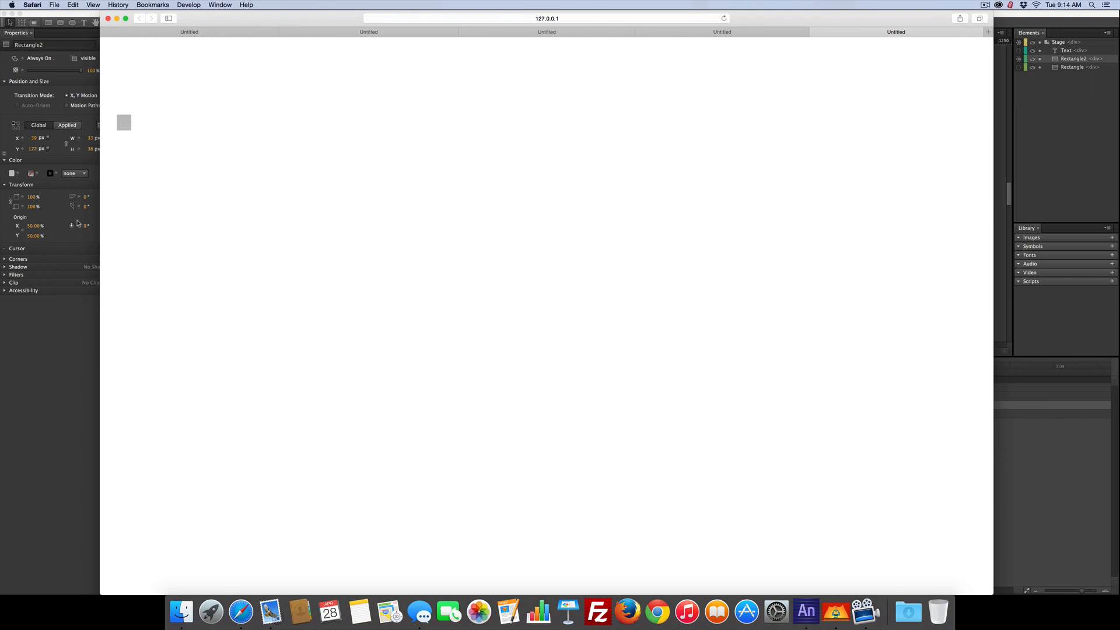